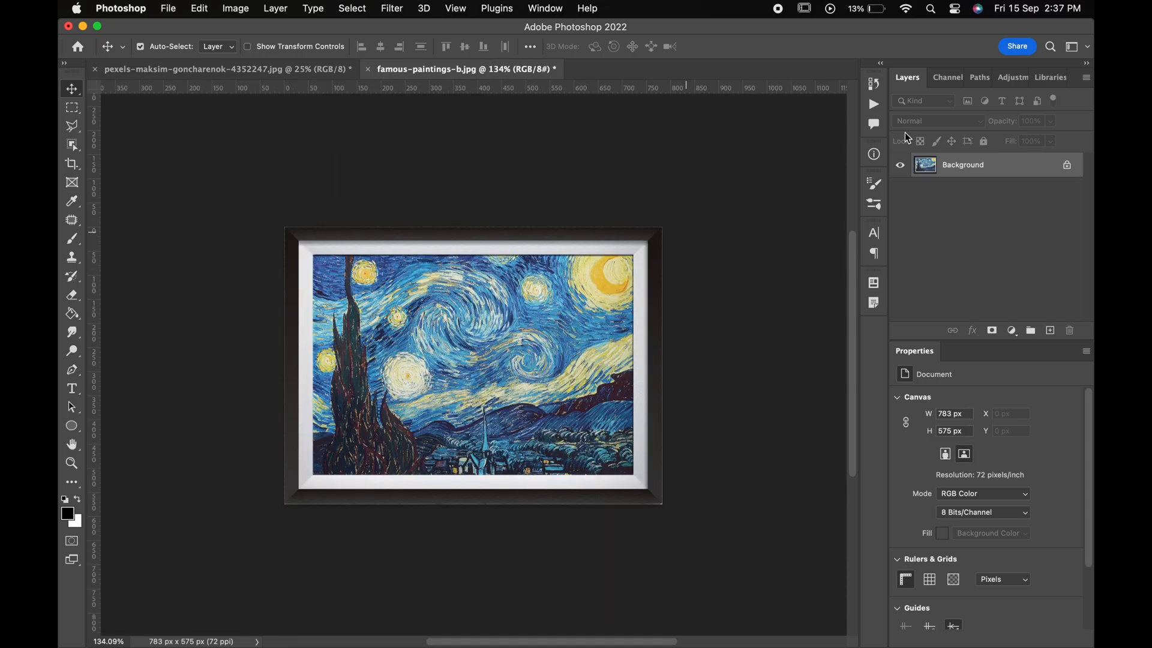
Unlock the painting's Background into Layer 0 and copy its contents
{"action": "left_click", "coordinate": [199, 8]}
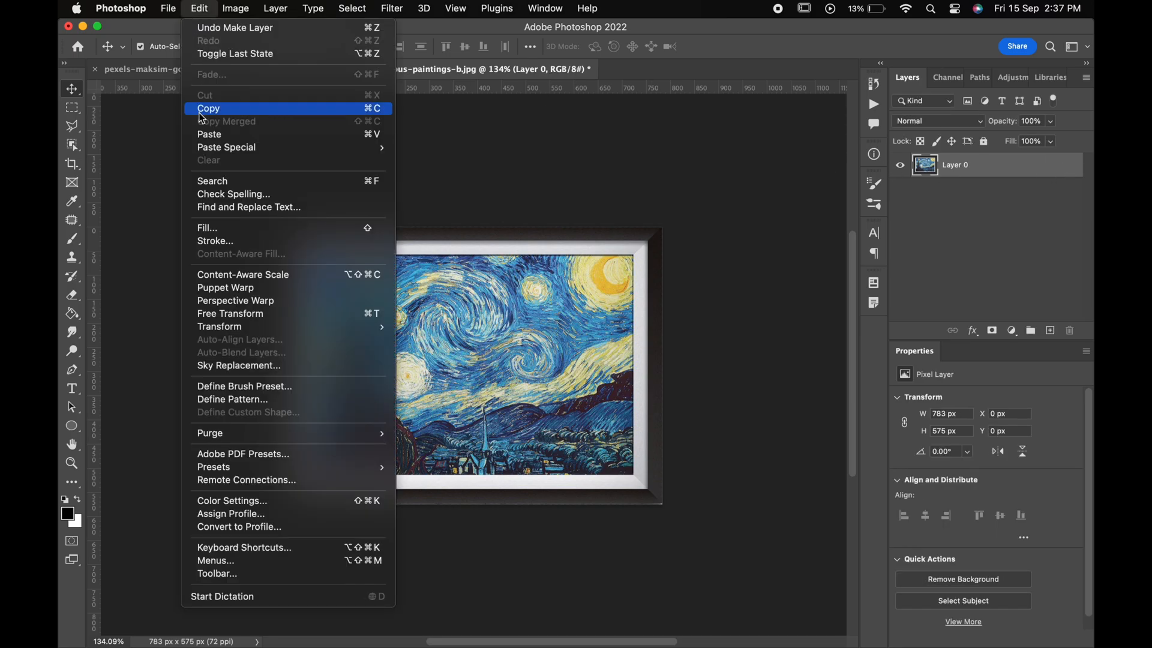
{"action": "left_click", "coordinate": [209, 109]}
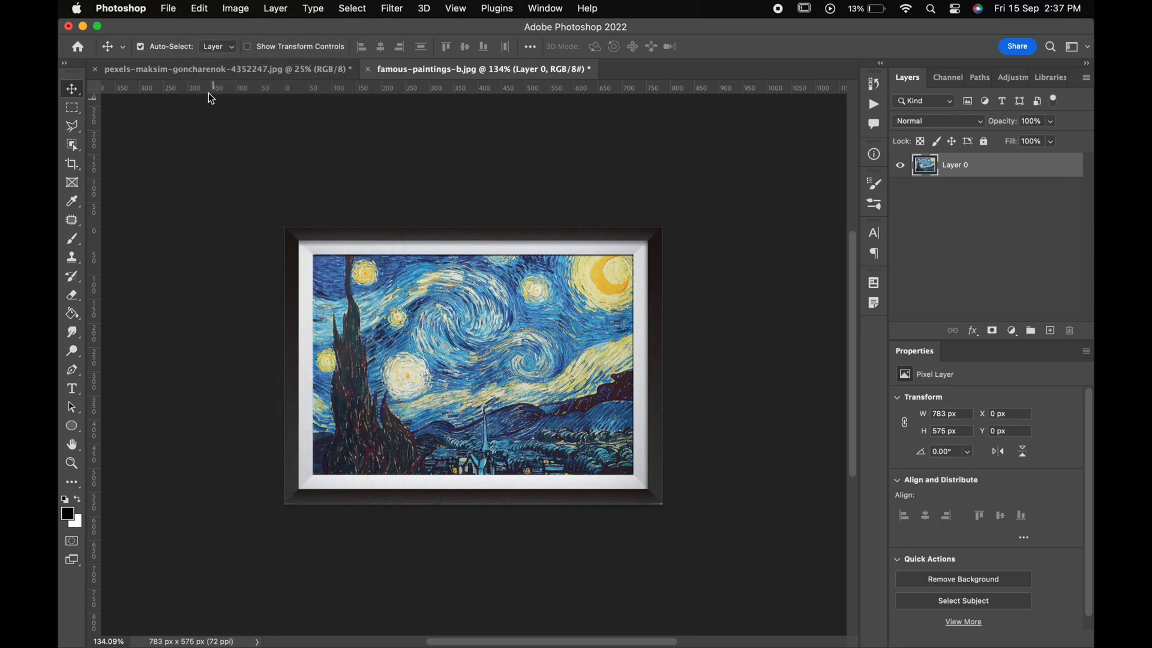
{"action": "left_click", "coordinate": [220, 69]}
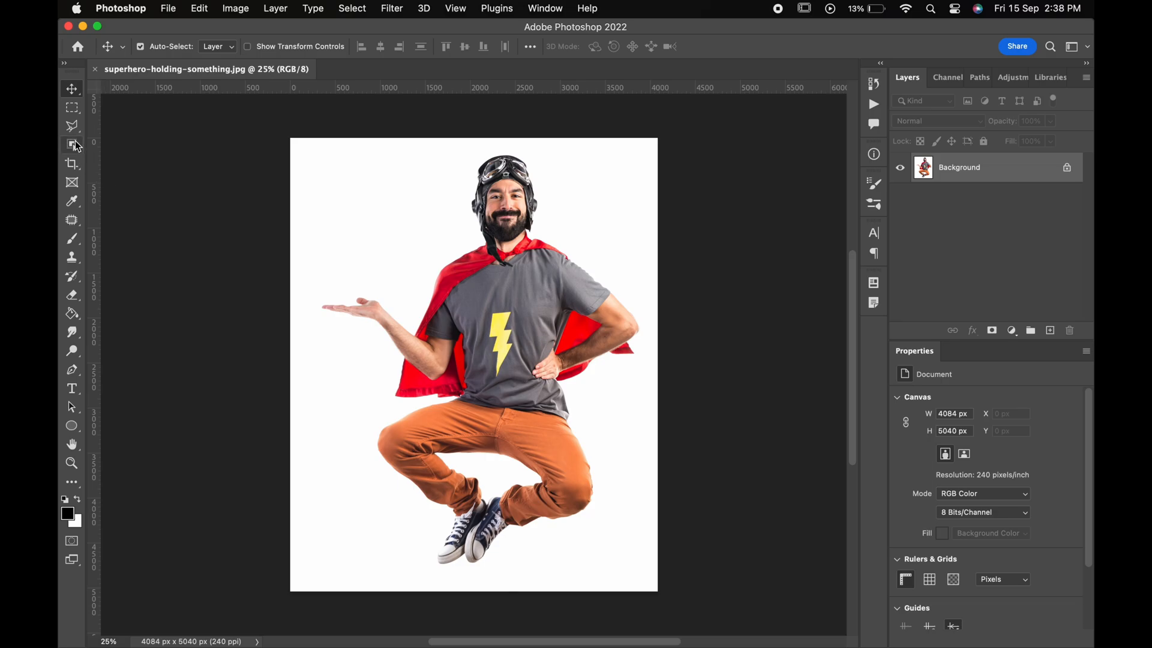
Select the jumping superhero figure with the Object Selection Tool
{"action": "left_click", "coordinate": [72, 143]}
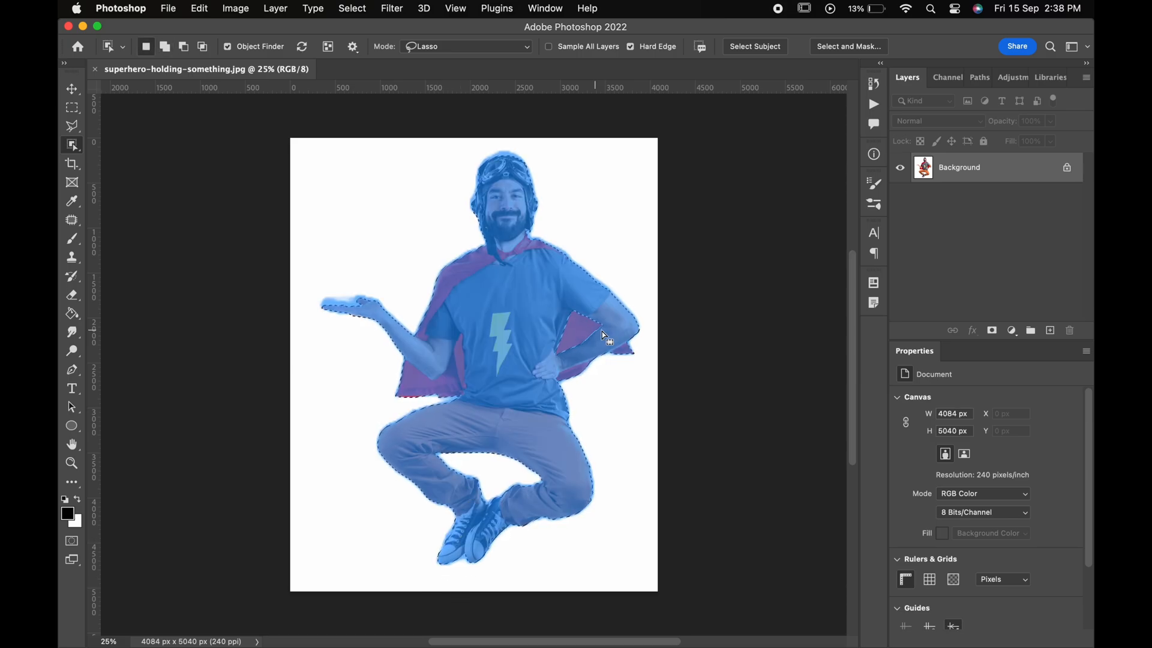
{"action": "left_click", "coordinate": [991, 330]}
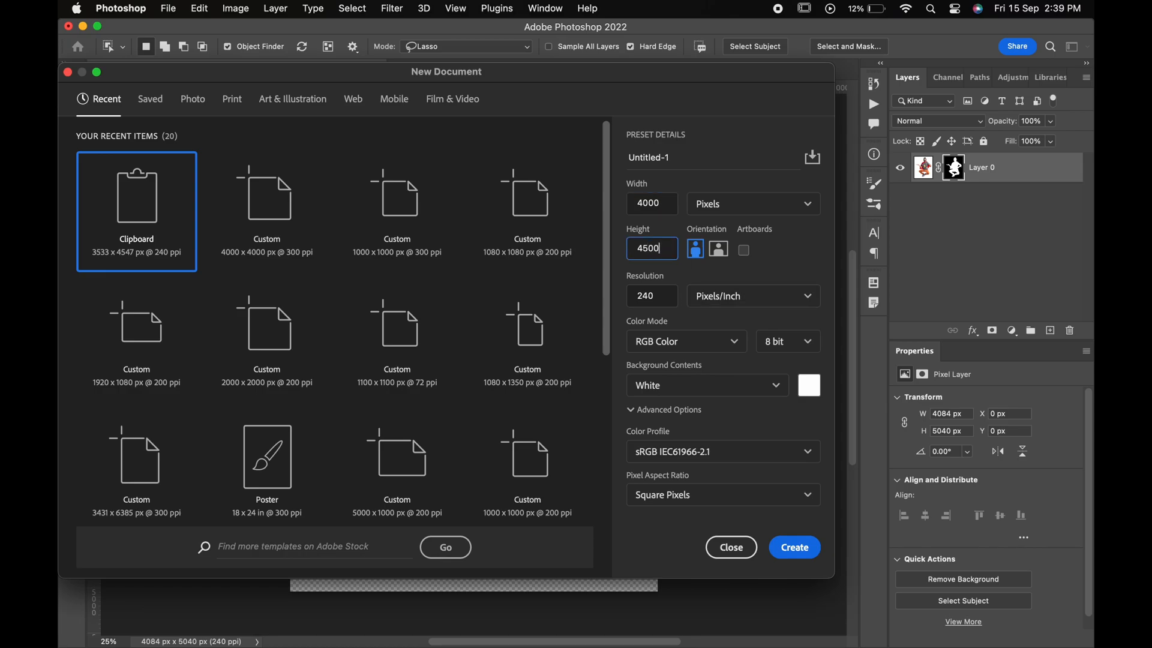
Create a 4000×4500 px document with the superhero over a dark reddish-brown solid colour fill
{"action": "left_click", "coordinate": [199, 7]}
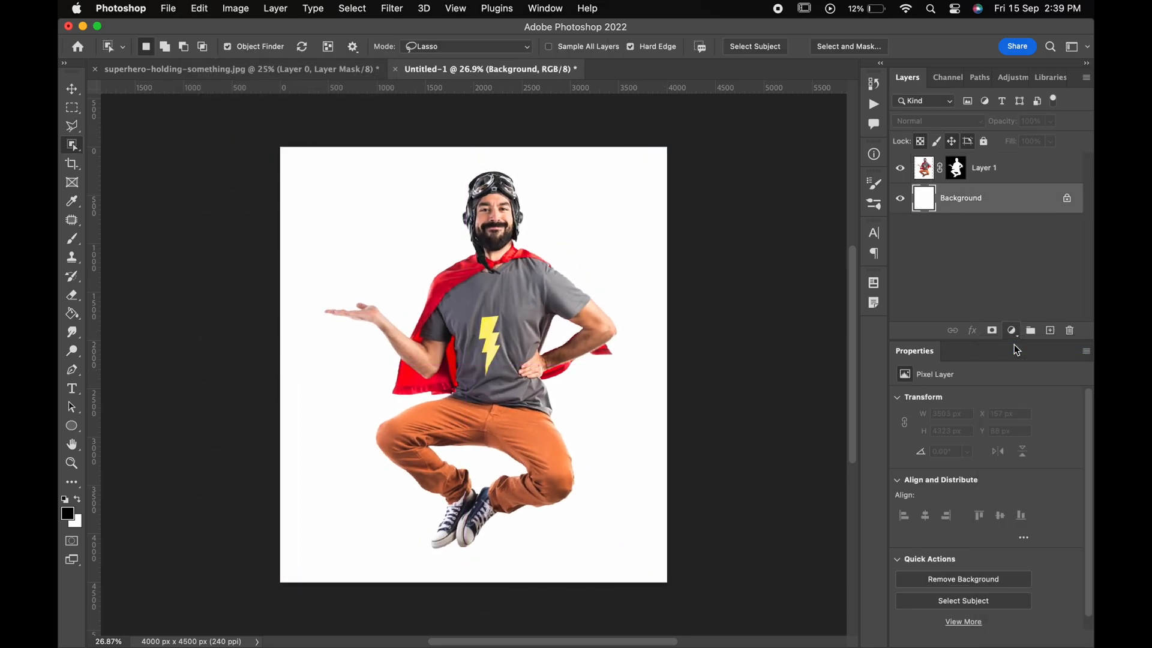
{"action": "left_click", "coordinate": [1011, 330]}
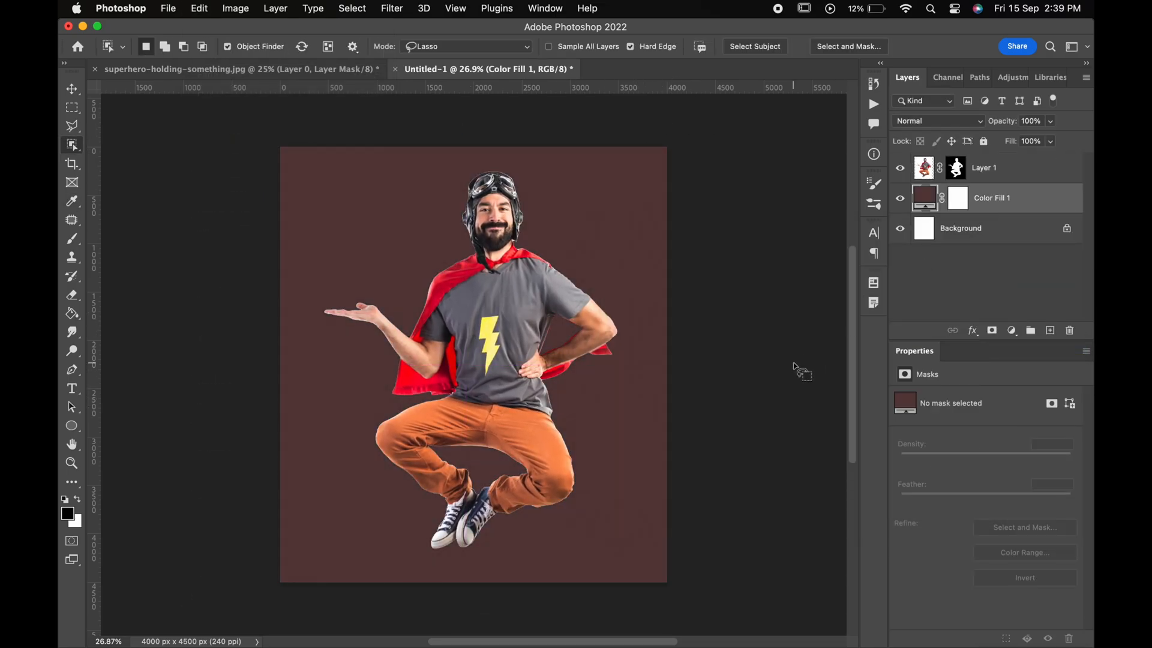
{"action": "left_click", "coordinate": [478, 68]}
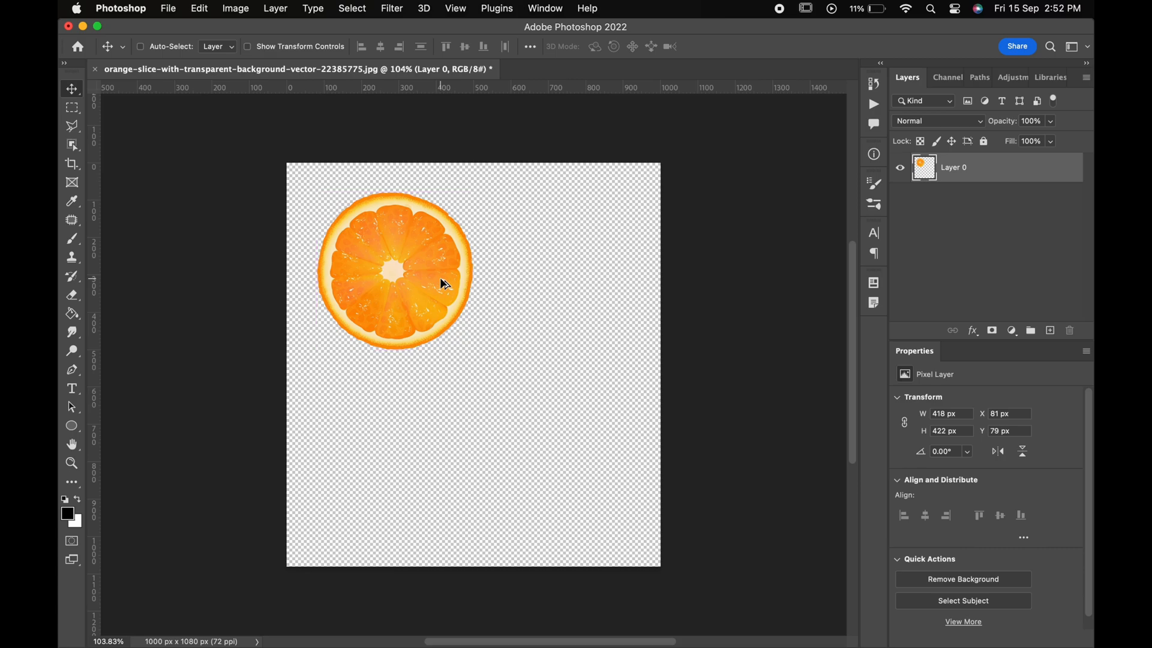
Option-drag the orange slice rightward to make a side-by-side copy
{"action": "left_click_drag", "start_coordinate": [396, 272], "coordinate": [566, 272]}
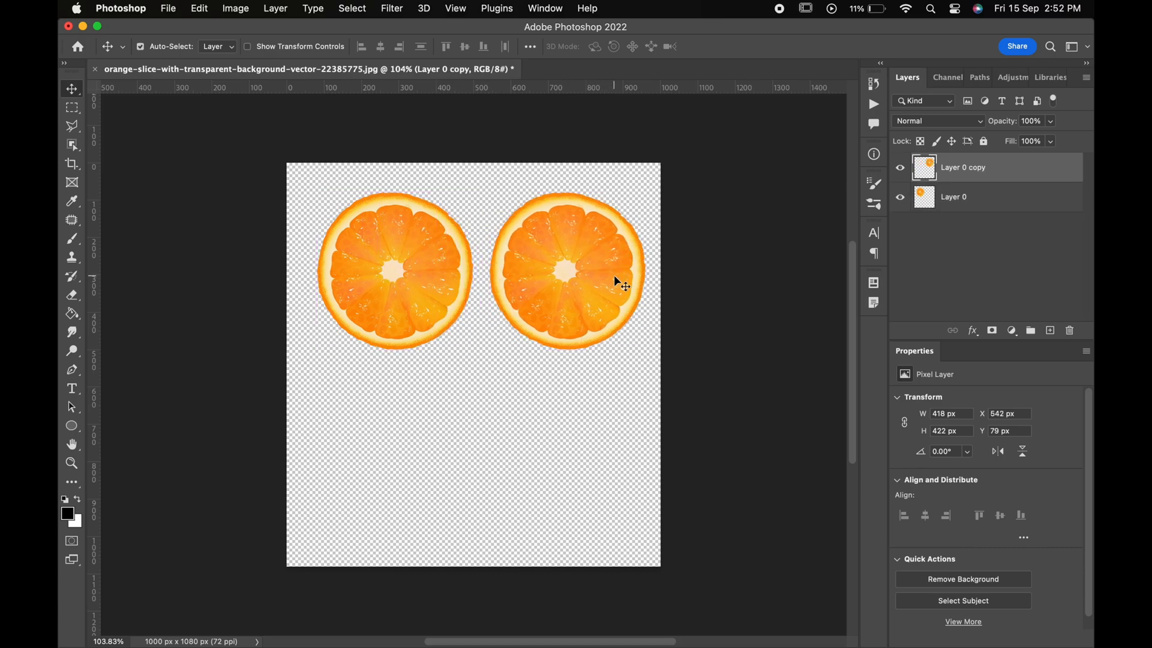